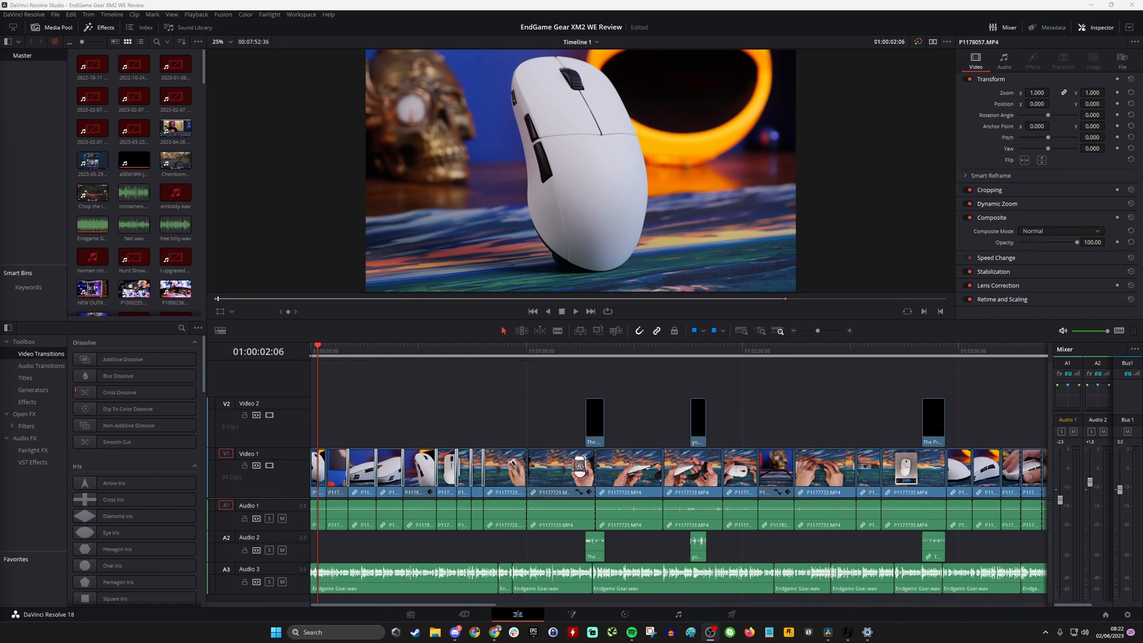
mouse_move(438, 403)
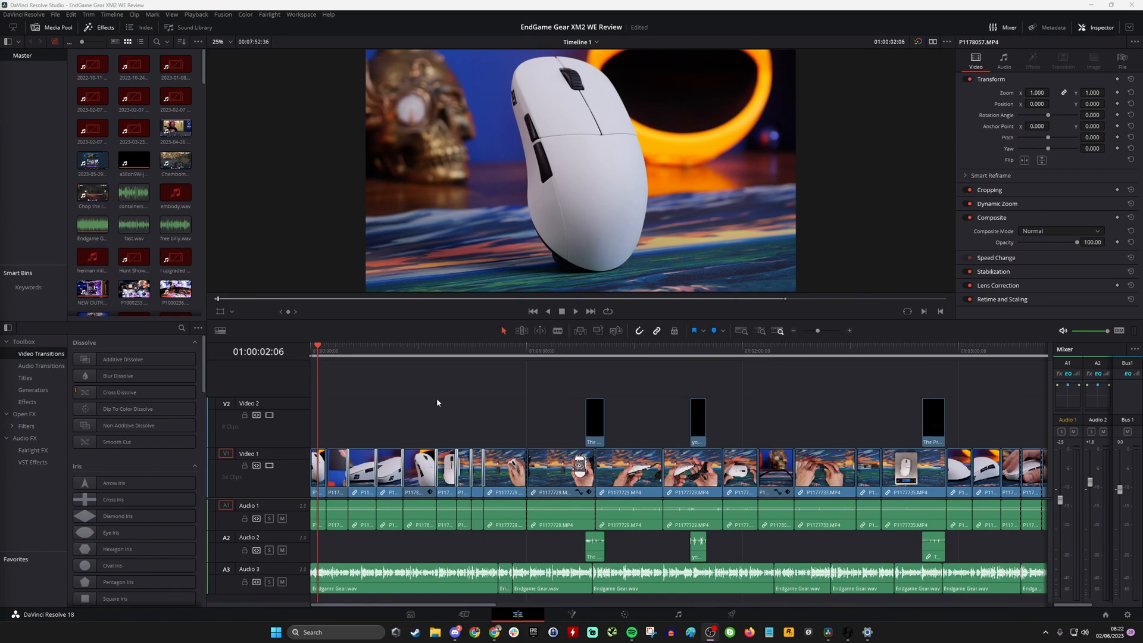
mouse_move(199, 118)
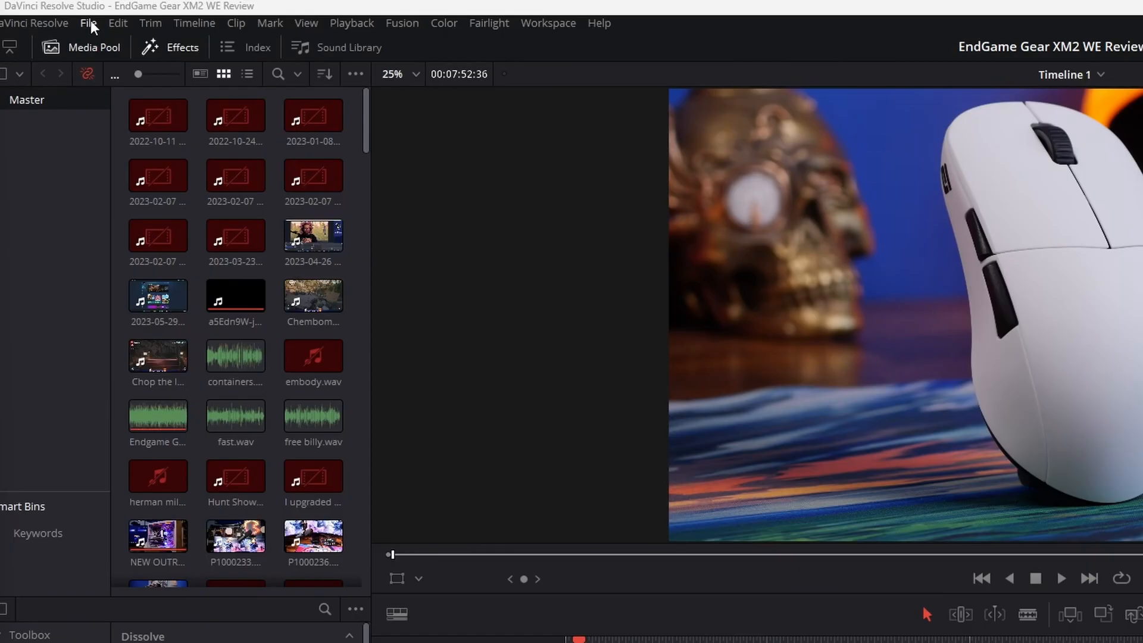
Set the project's timeline to vertical orientation at 1080 x 1920 in Project Settings
left_click(87, 23)
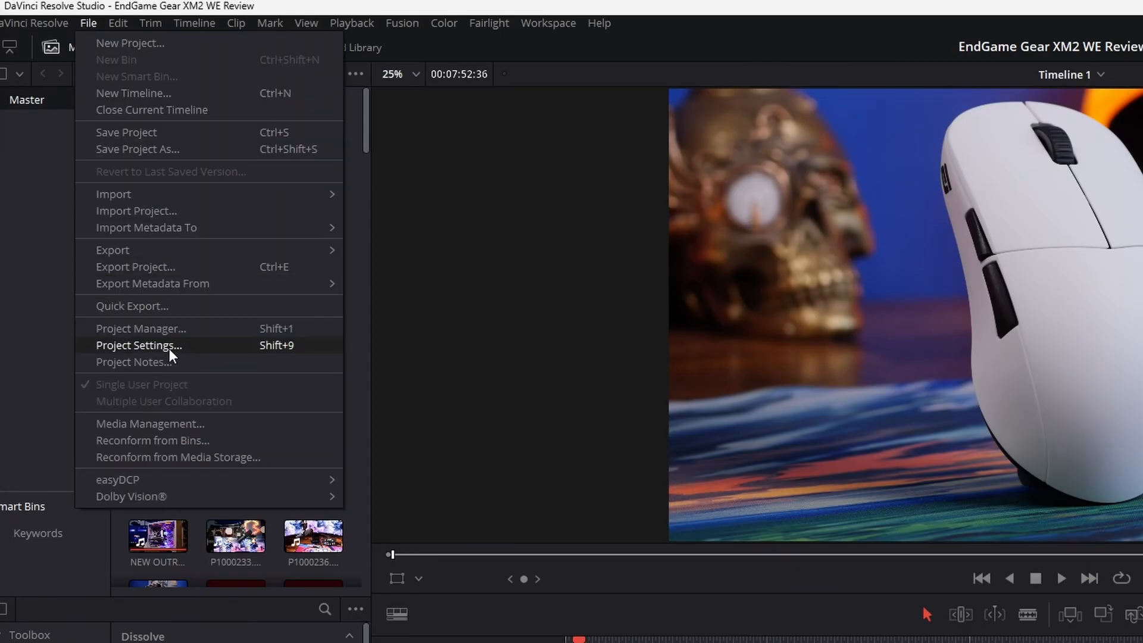
left_click(138, 345)
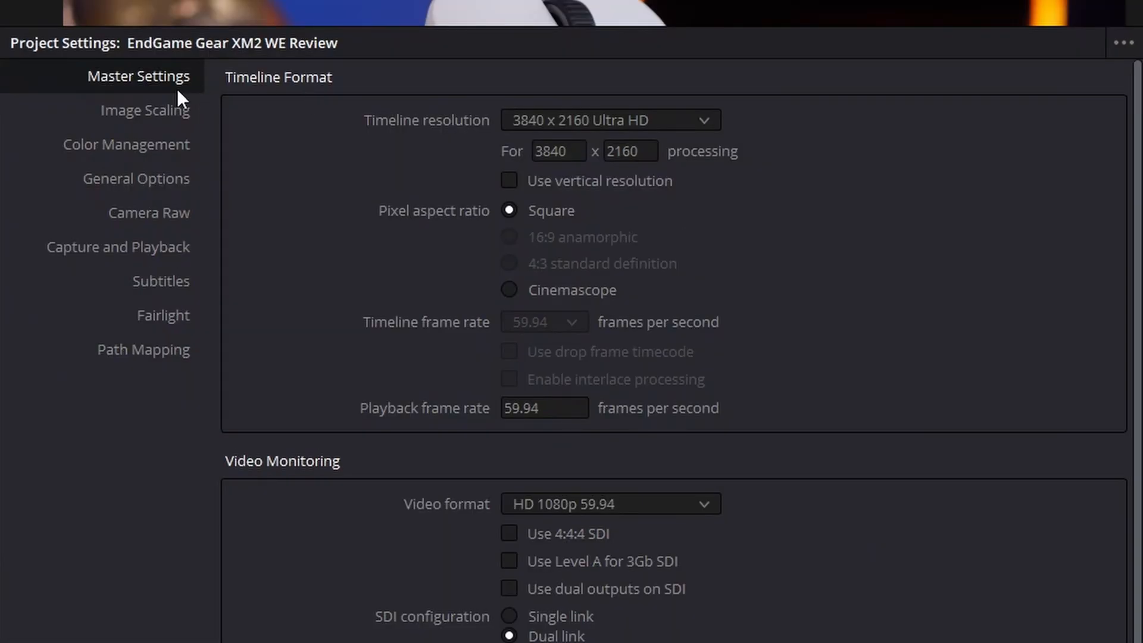
mouse_move(613, 133)
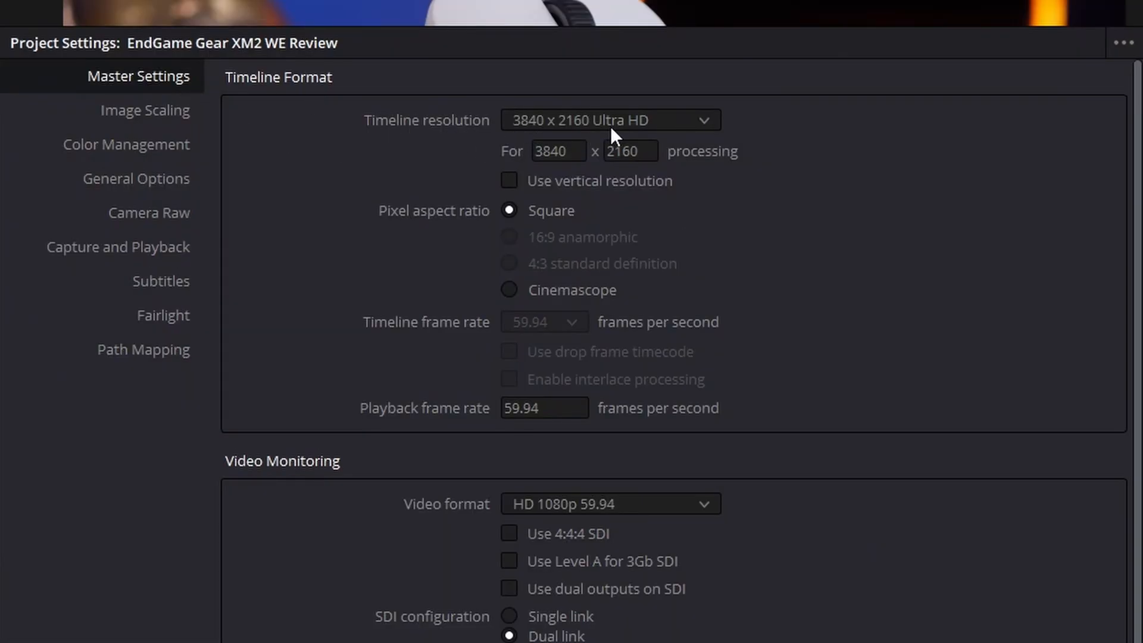
mouse_move(577, 135)
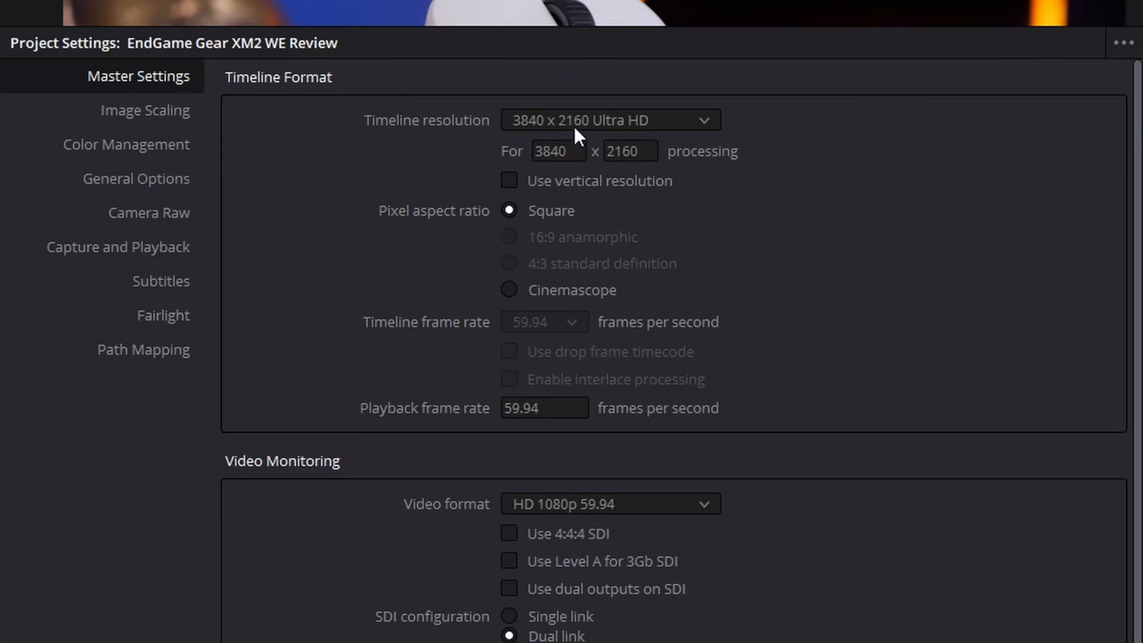
left_click(508, 180)
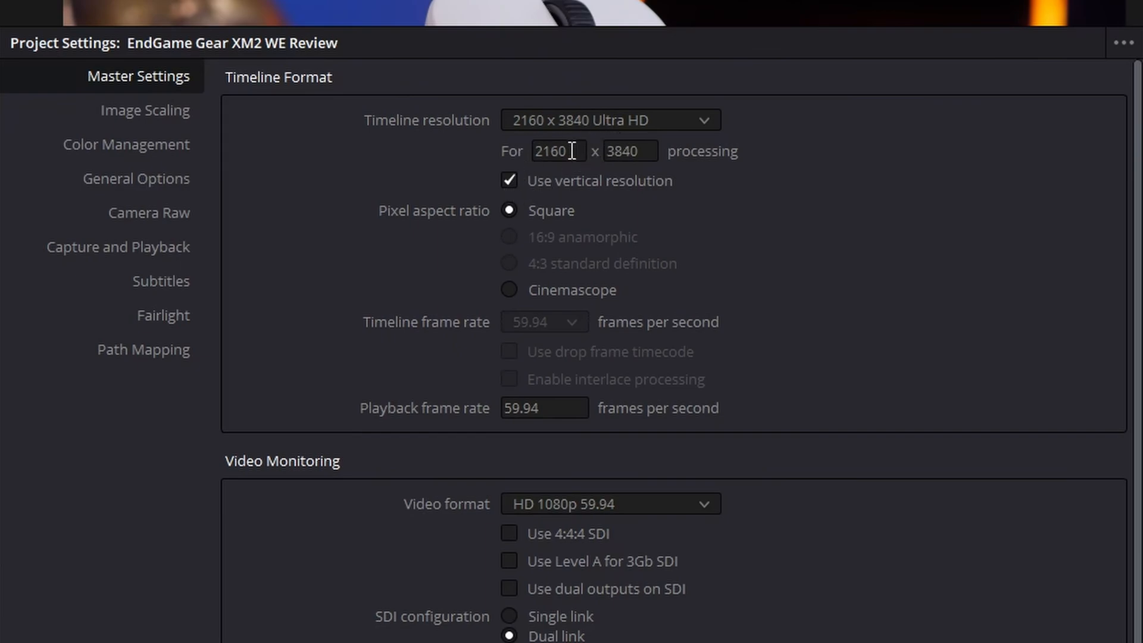
type("1080")
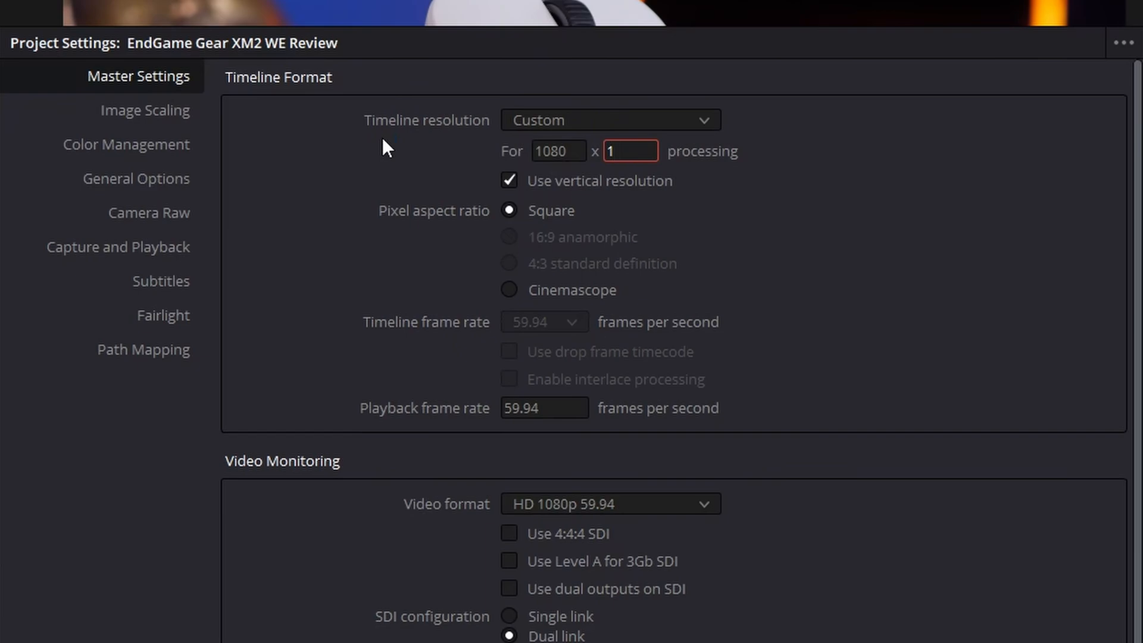
type("920")
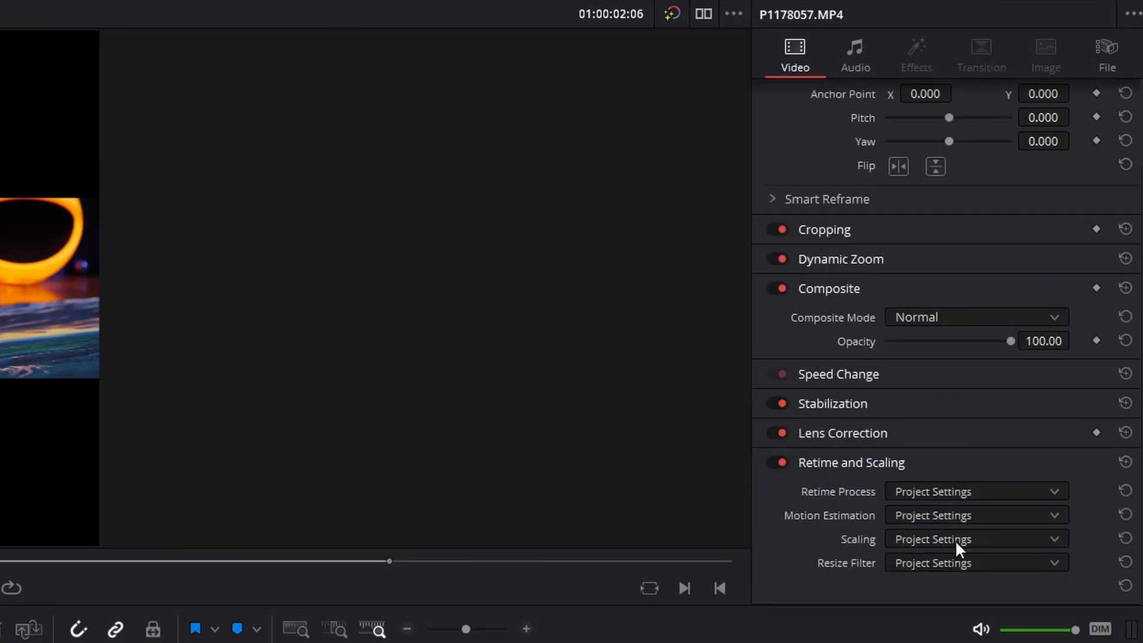
Set clip P1178057.MP4's Scaling to Fill so the footage covers the vertical frame
left_click(976, 538)
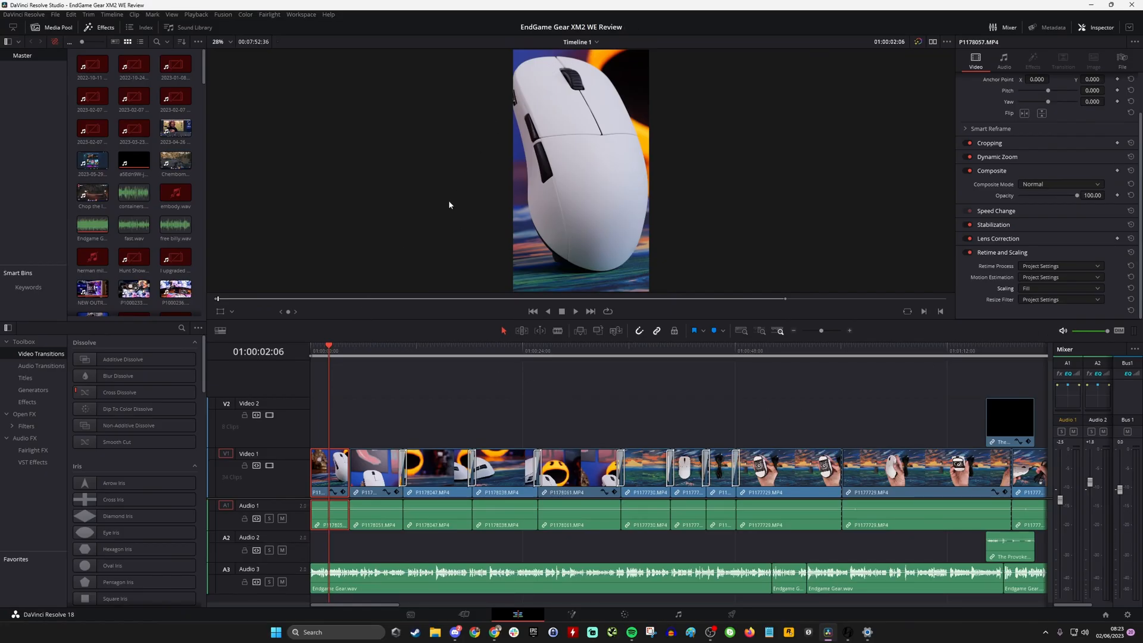
mouse_move(399, 384)
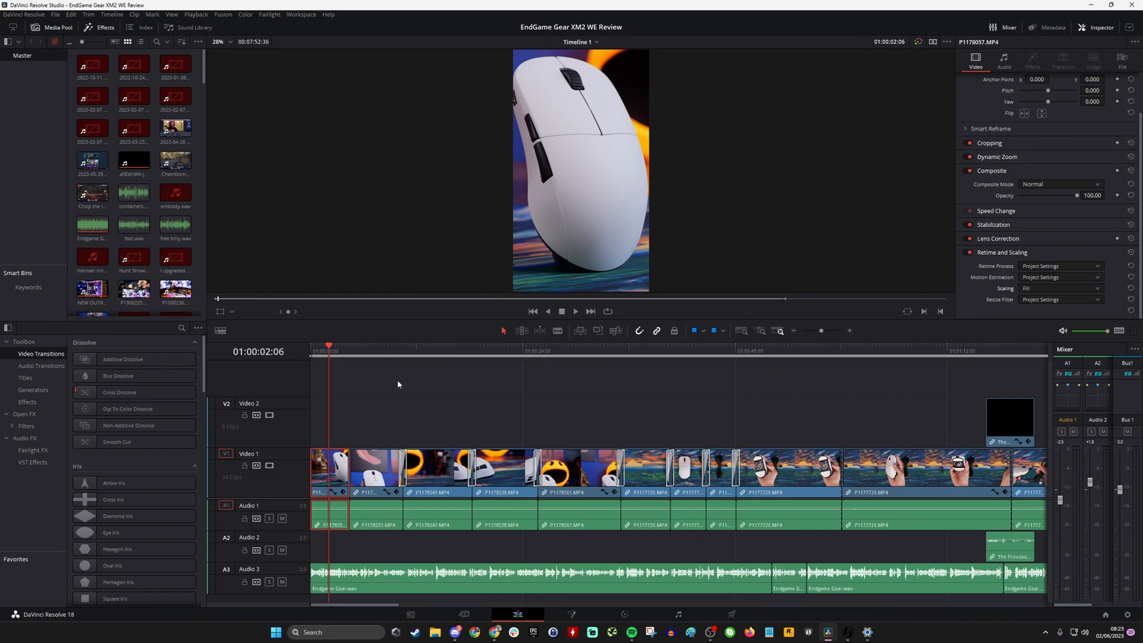
left_click(321, 349)
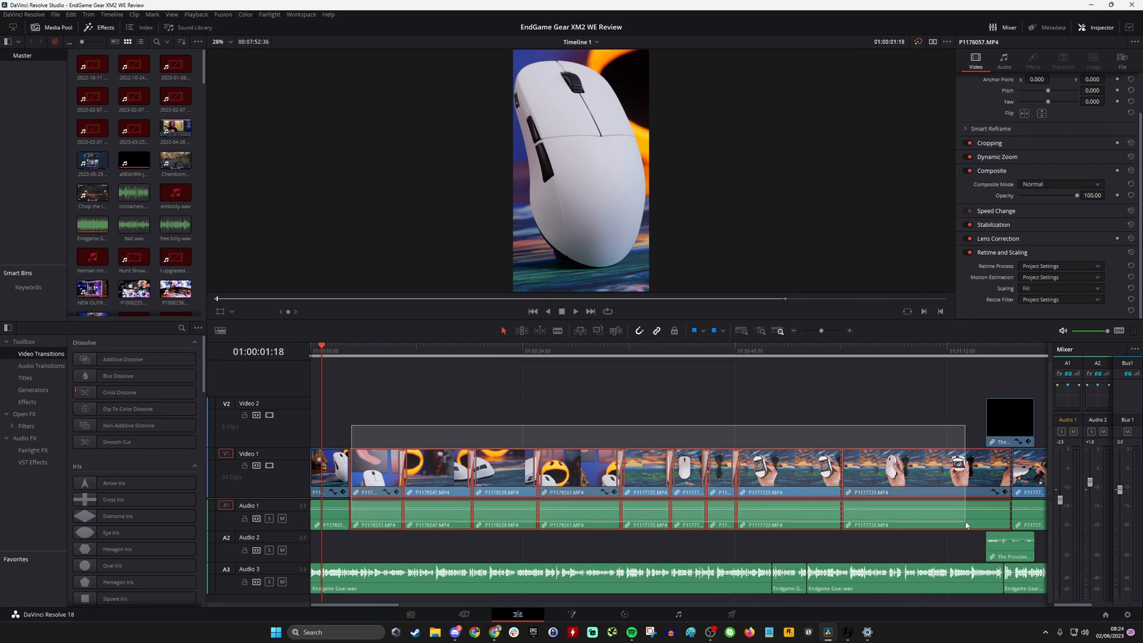
Set Scaling to Fill for all the selected timeline clips
left_click(1058, 288)
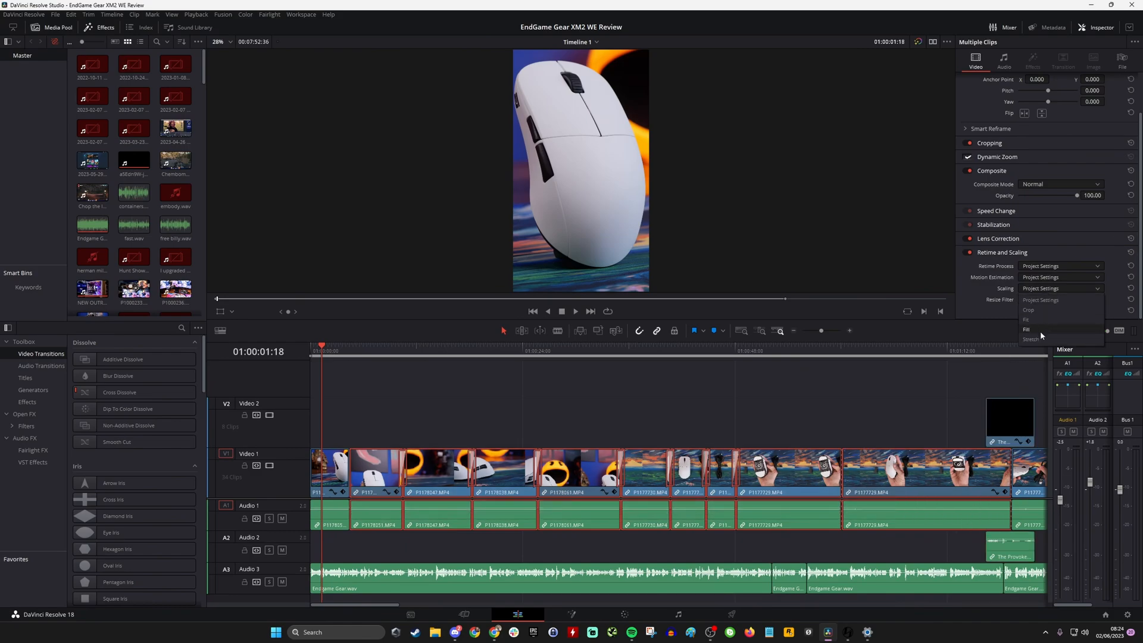
left_click(1026, 329)
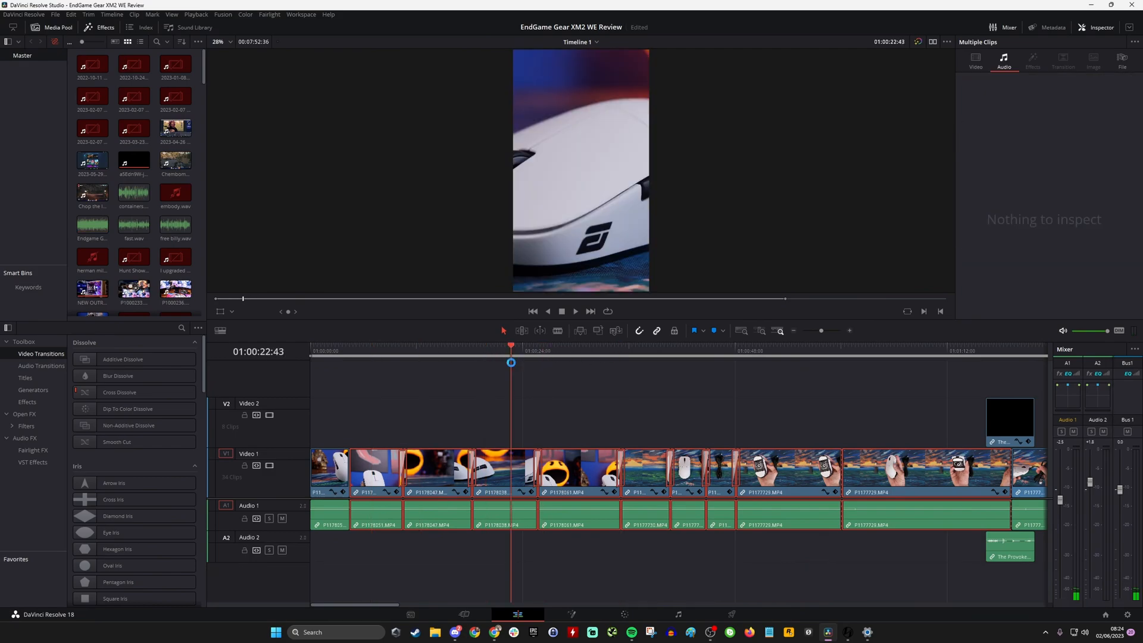
left_click(379, 349)
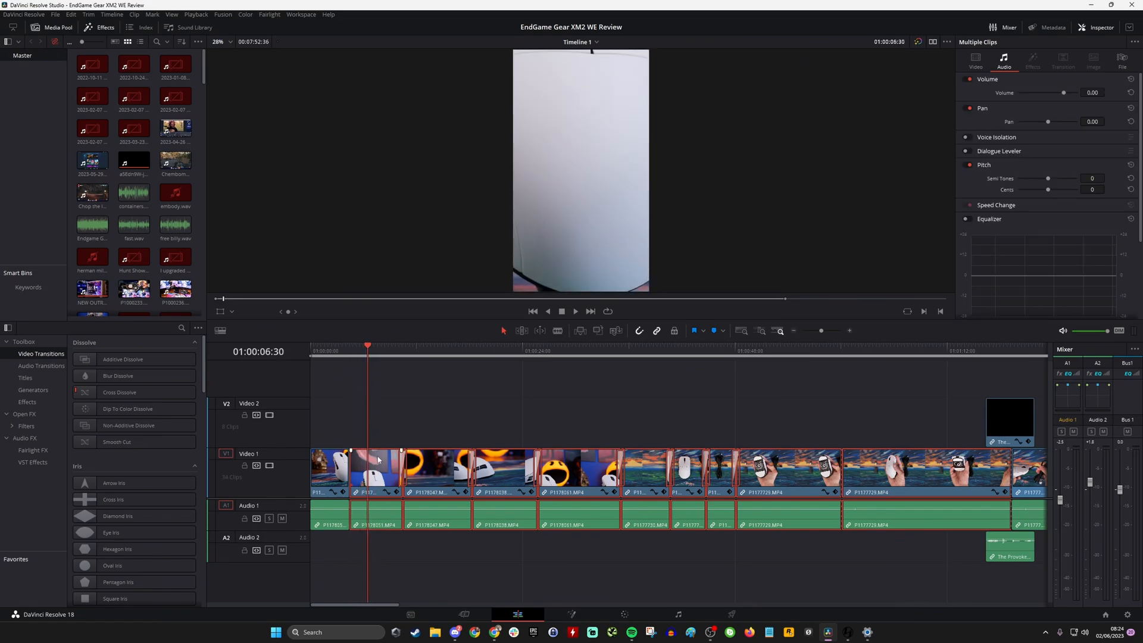
Reset the second clip's Transform Zoom to 1.0 and review it with the playhead
left_click(975, 66)
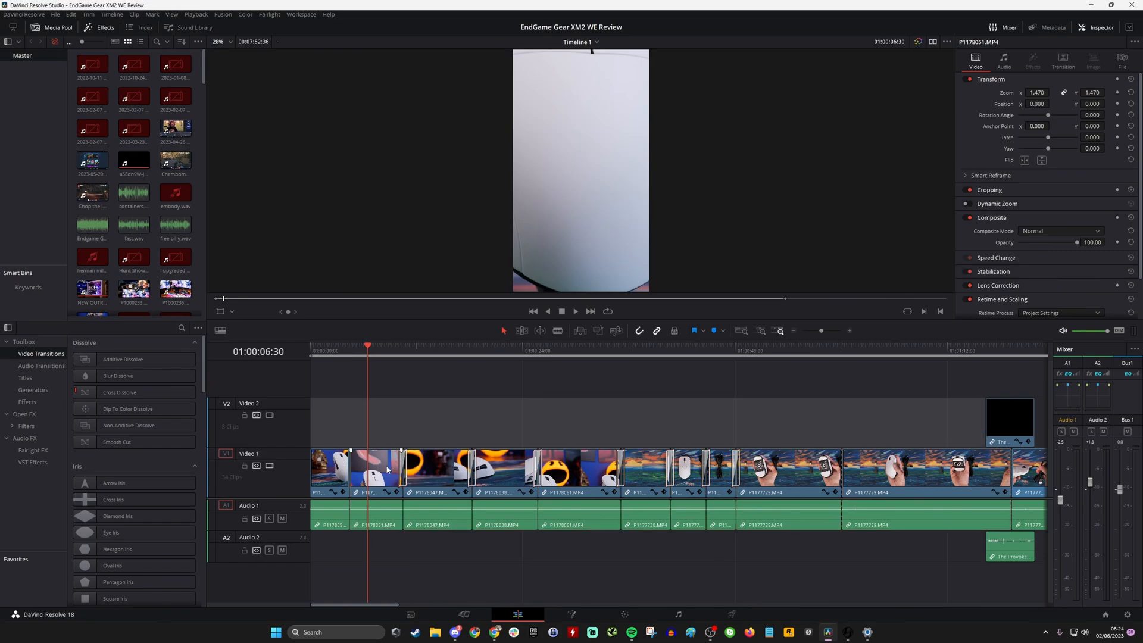
left_click(374, 469)
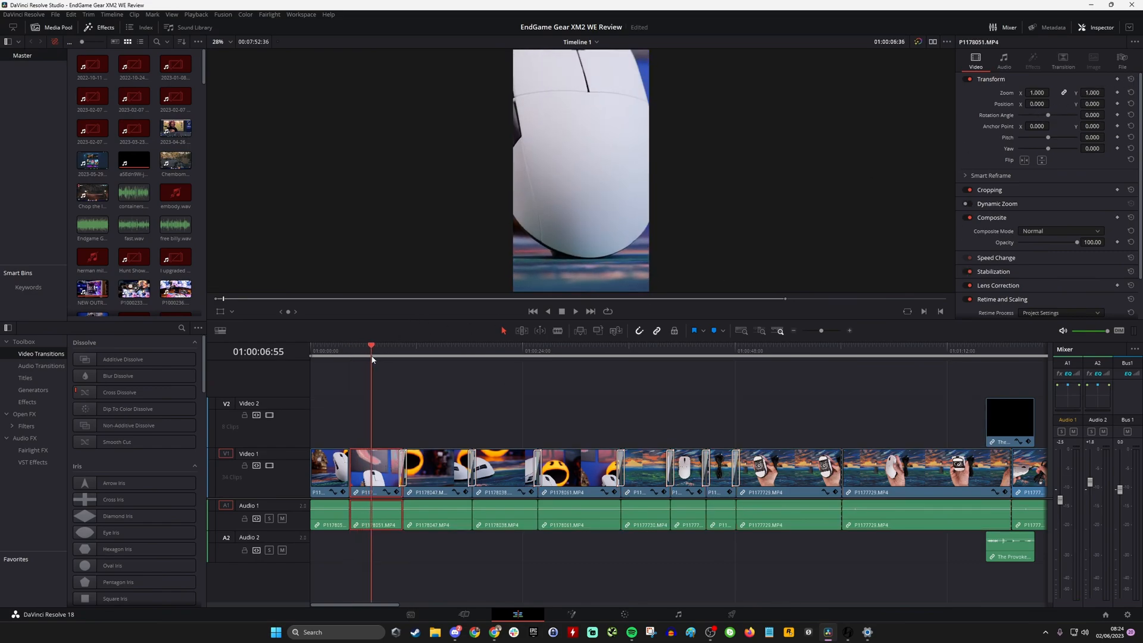
left_click(473, 351)
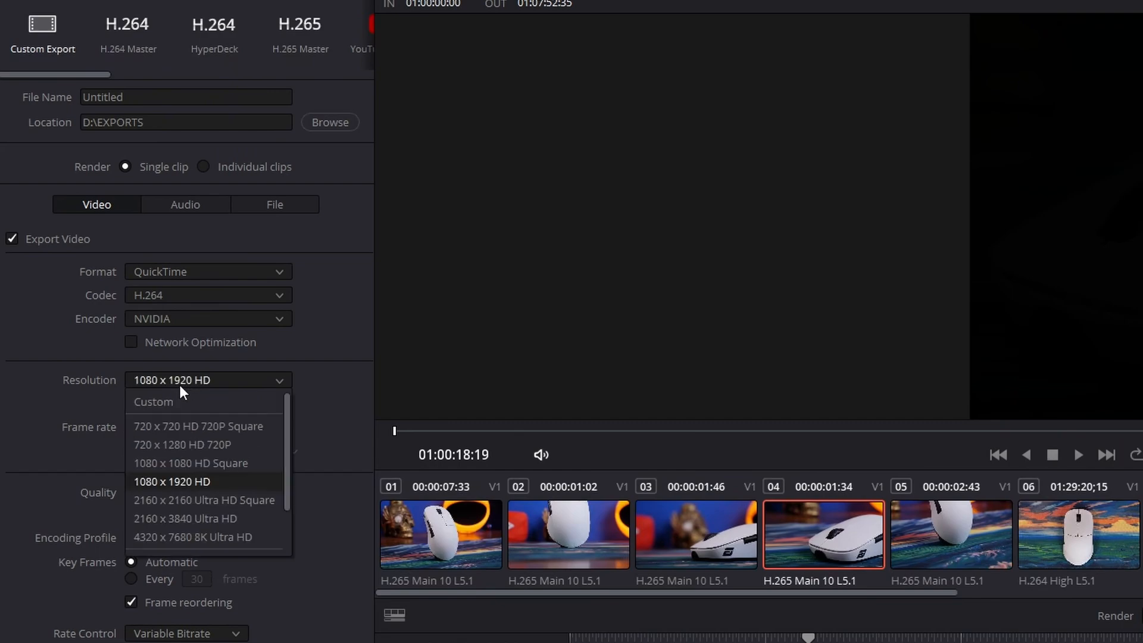
mouse_move(214, 489)
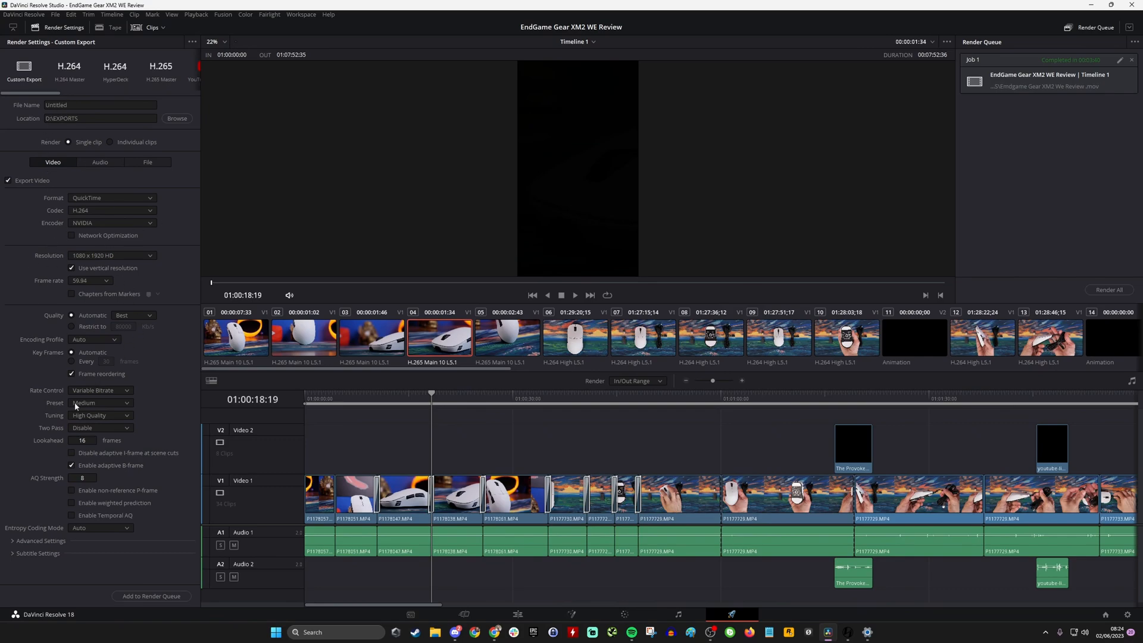
Name the output file 'Short' and add the vertical export to the render queue
left_click(100, 104)
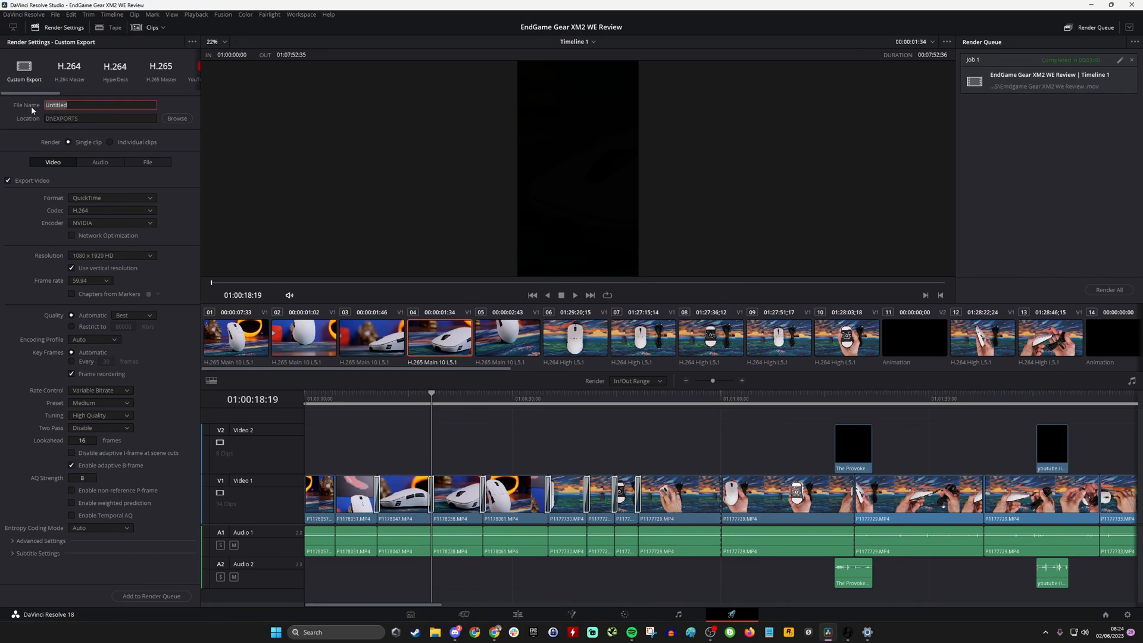
left_click(151, 595)
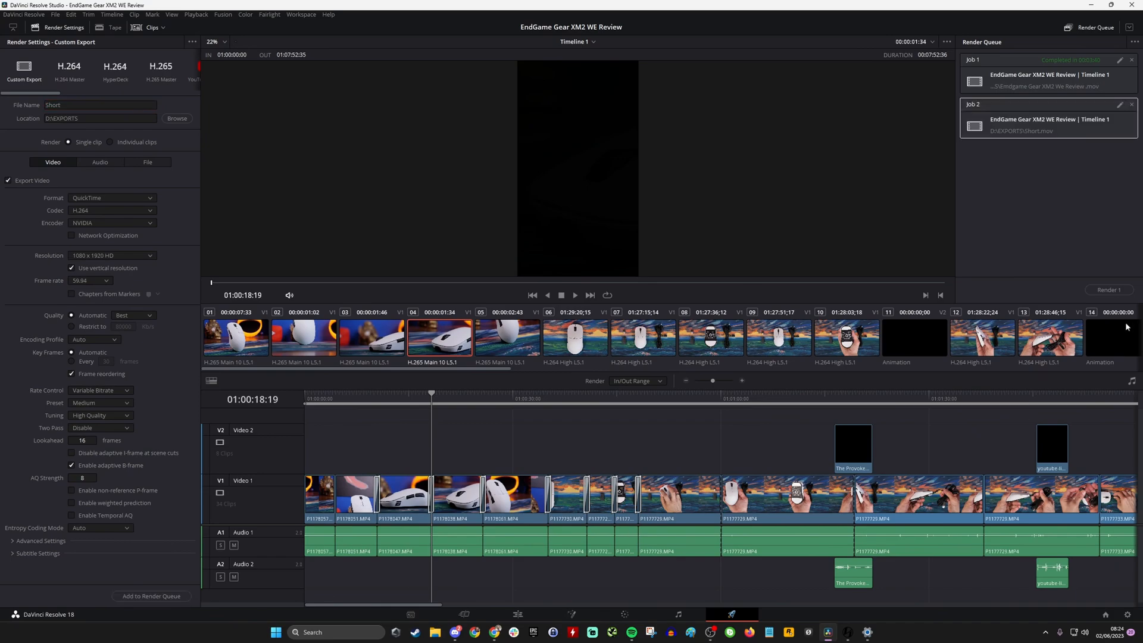
mouse_move(403, 420)
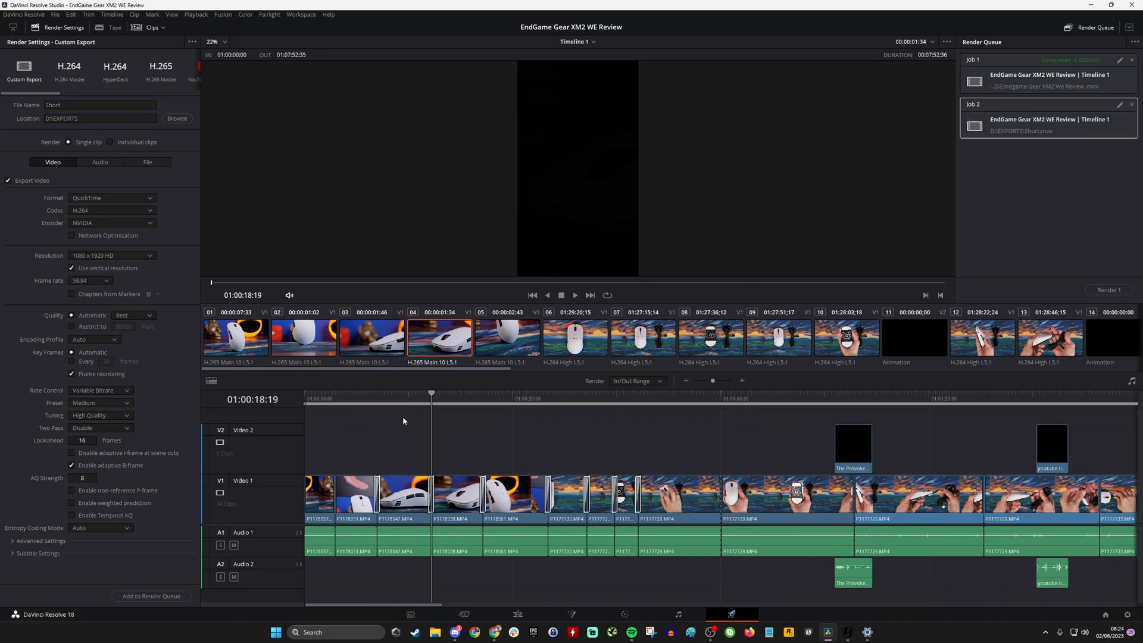
mouse_move(250, 372)
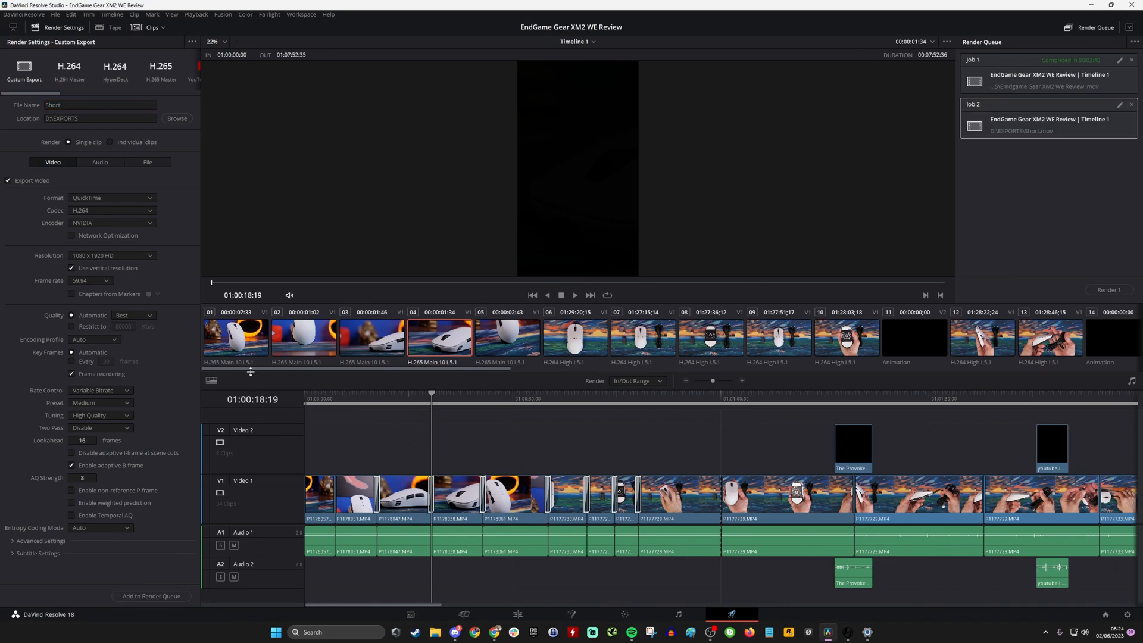